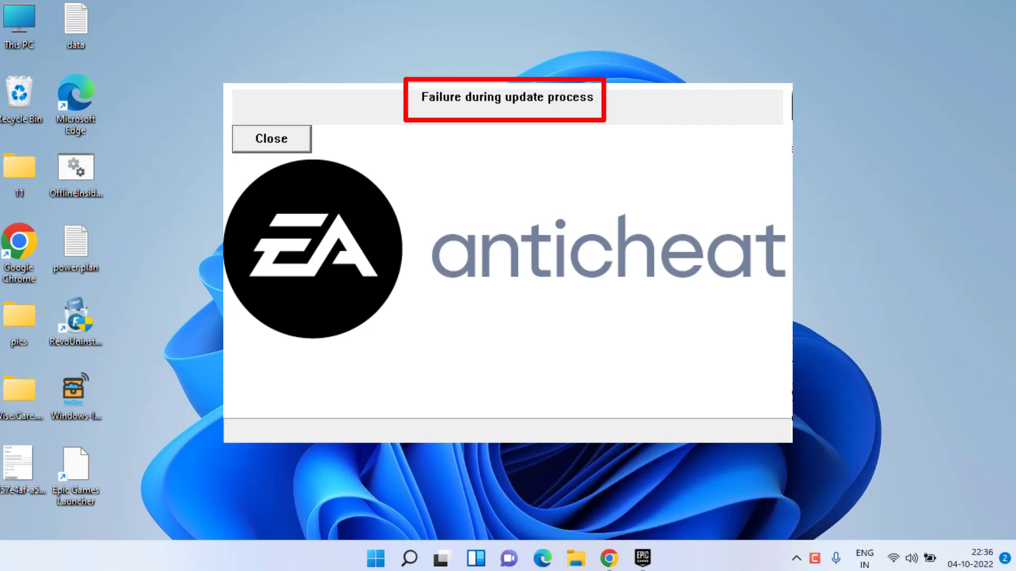
Step: Dismiss the EA anticheat 'Failure during update process' message
click(270, 139)
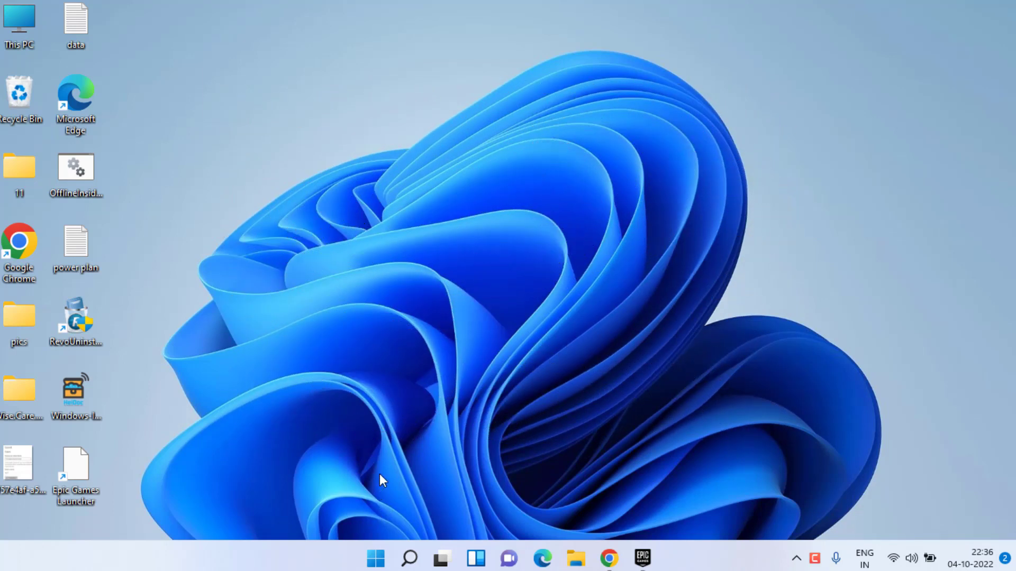
Step: End the EpicGamesLauncher process in Task Manager and close the window
right_click(375, 557)
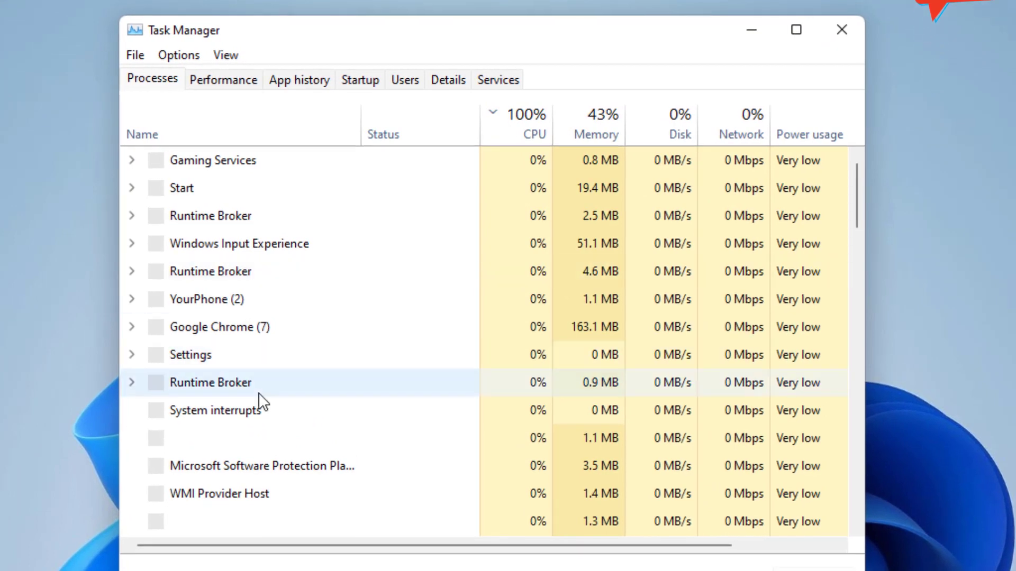
click(534, 114)
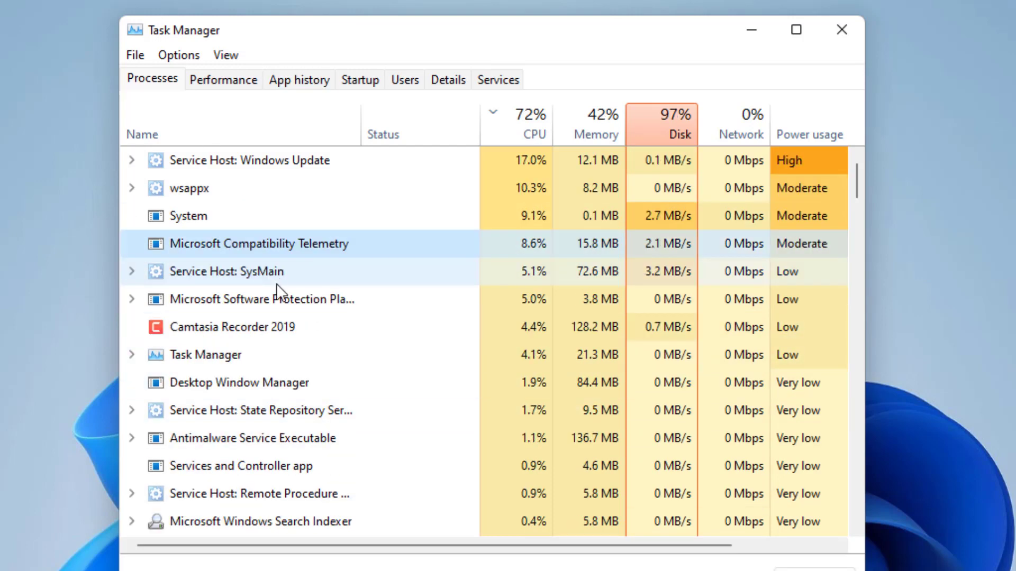
scroll(down, 3)
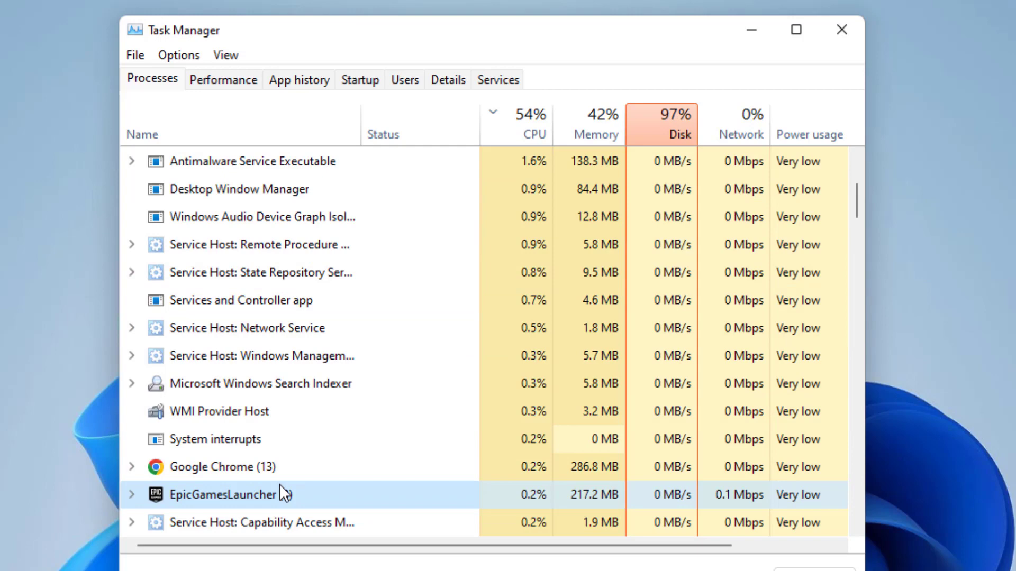
right_click(223, 495)
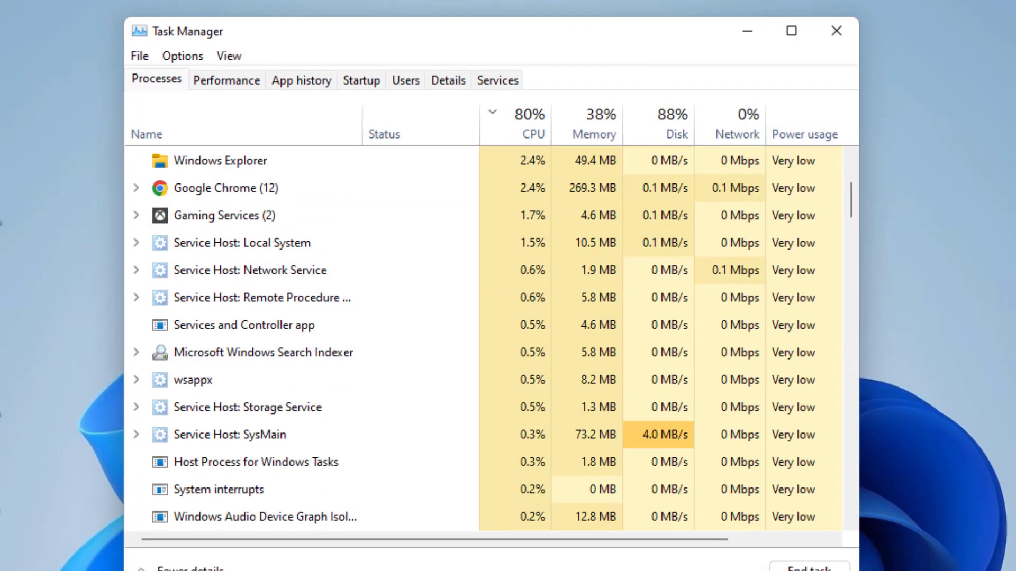
click(836, 31)
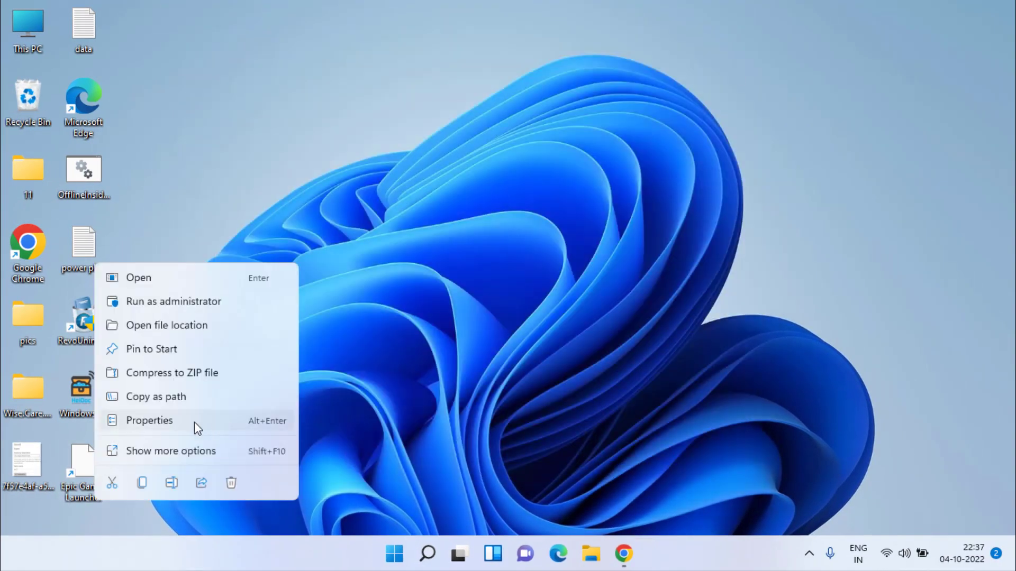
Step: Enable 'Run this program as an administrator' in the launcher shortcut's Compatibility settings and apply it
click(148, 420)
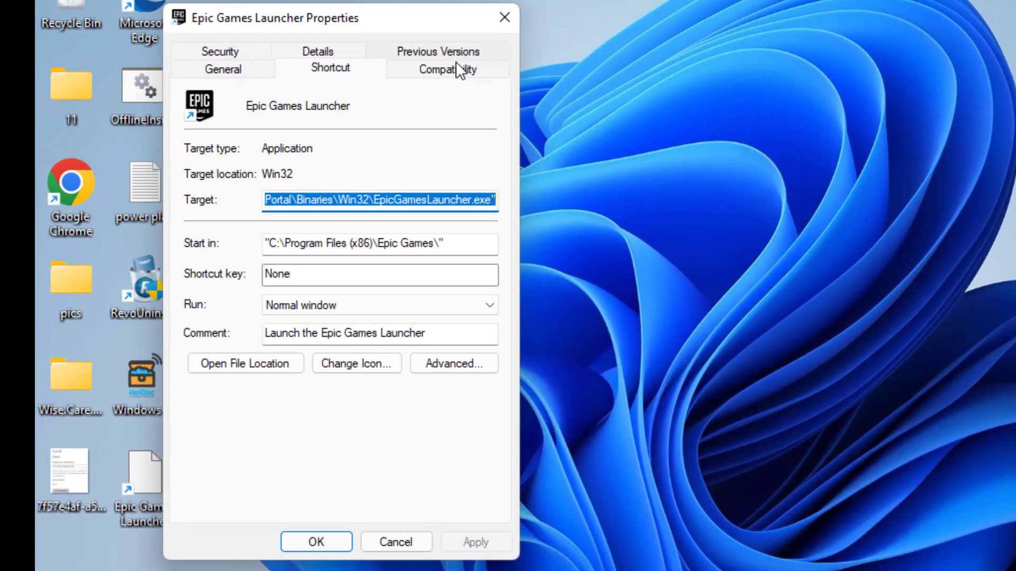
click(446, 68)
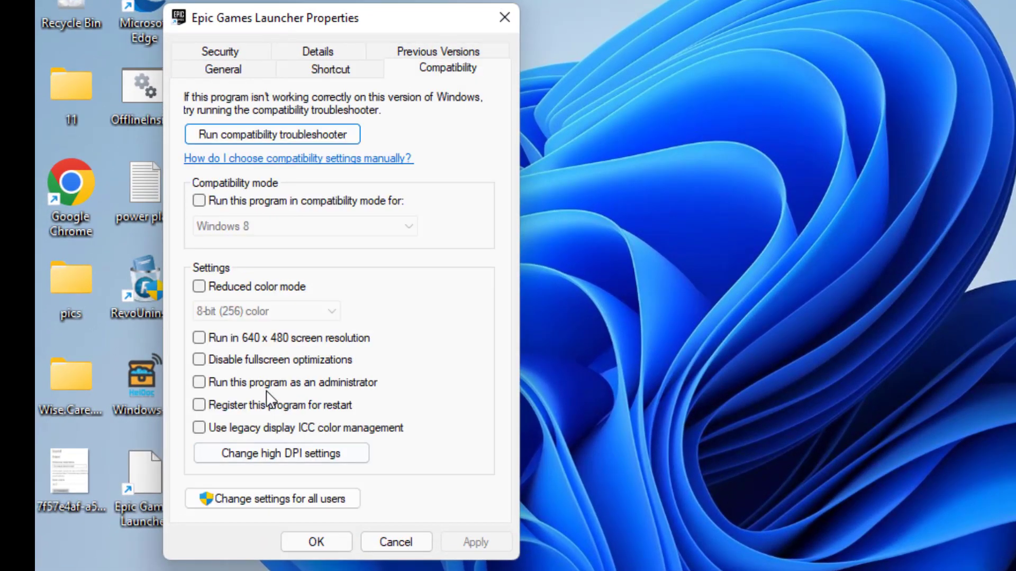
mouse_move(348, 391)
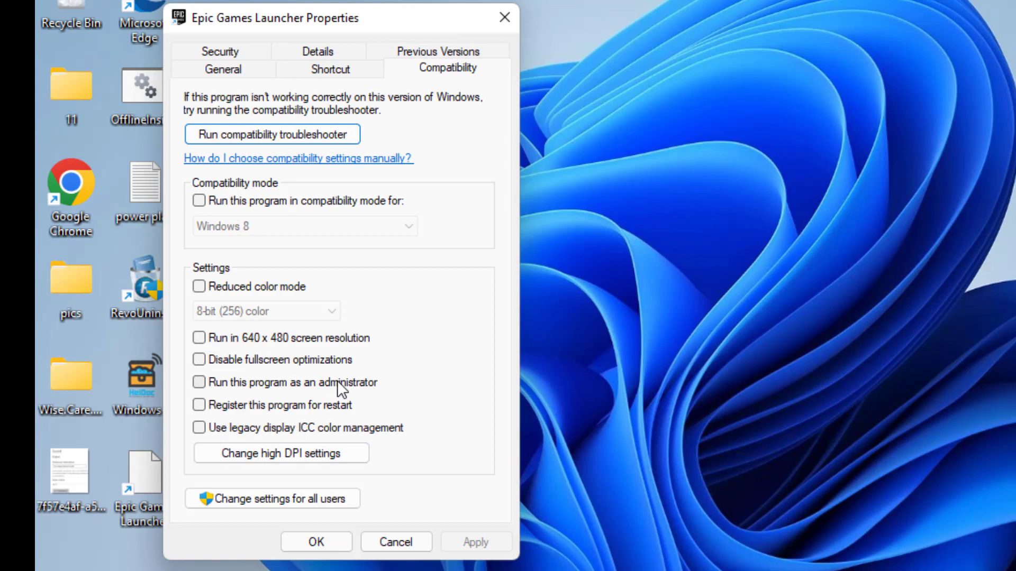
mouse_move(220, 387)
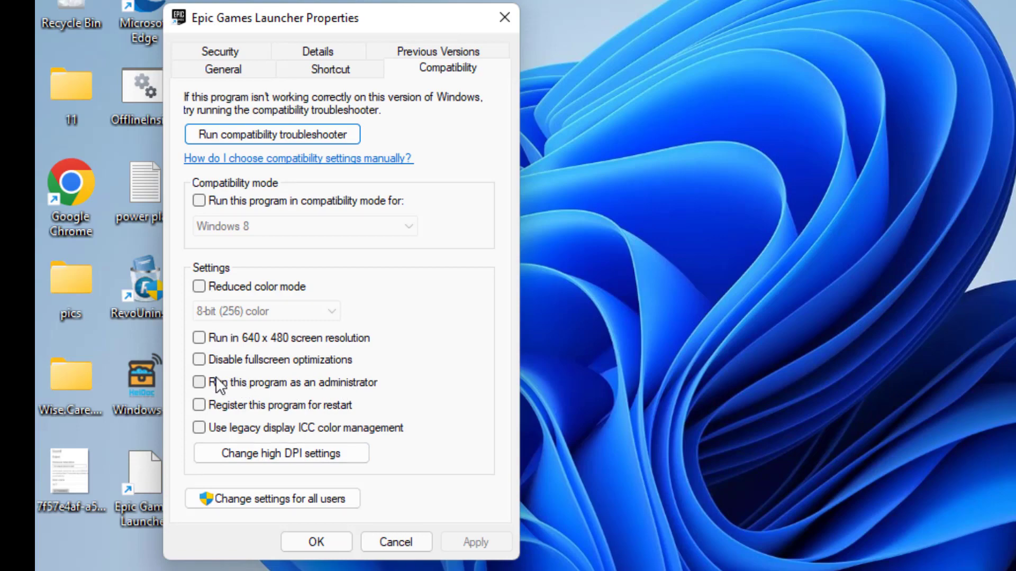
click(200, 382)
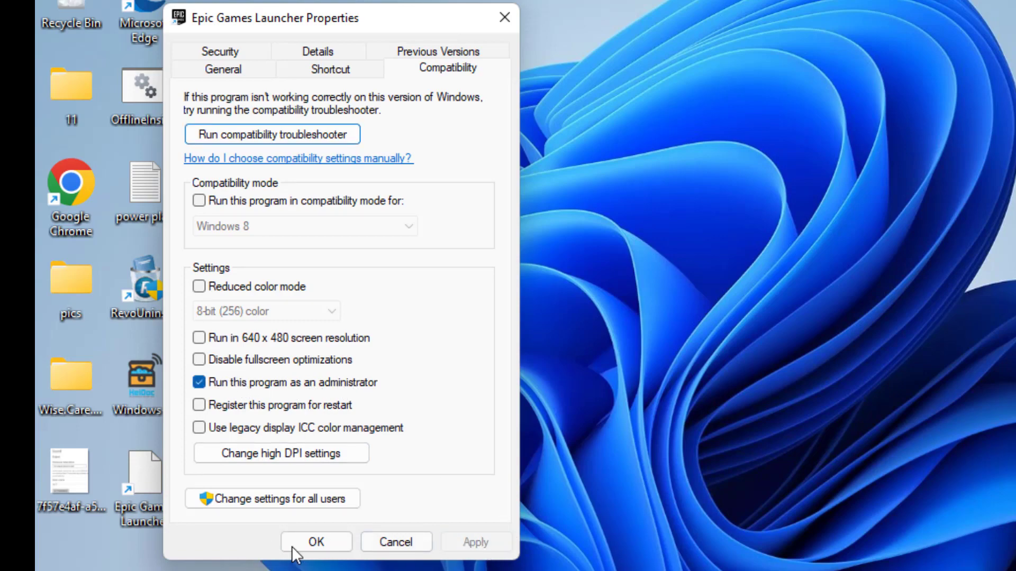
click(315, 542)
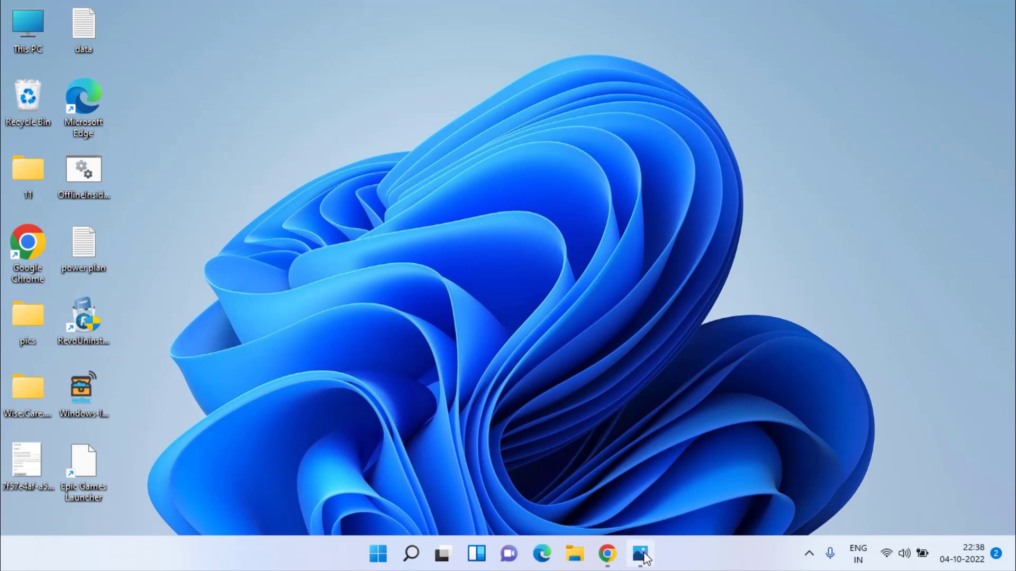
Step: View the FACEIT Client Anti-Cheat image in Photos, then close the viewer
click(640, 554)
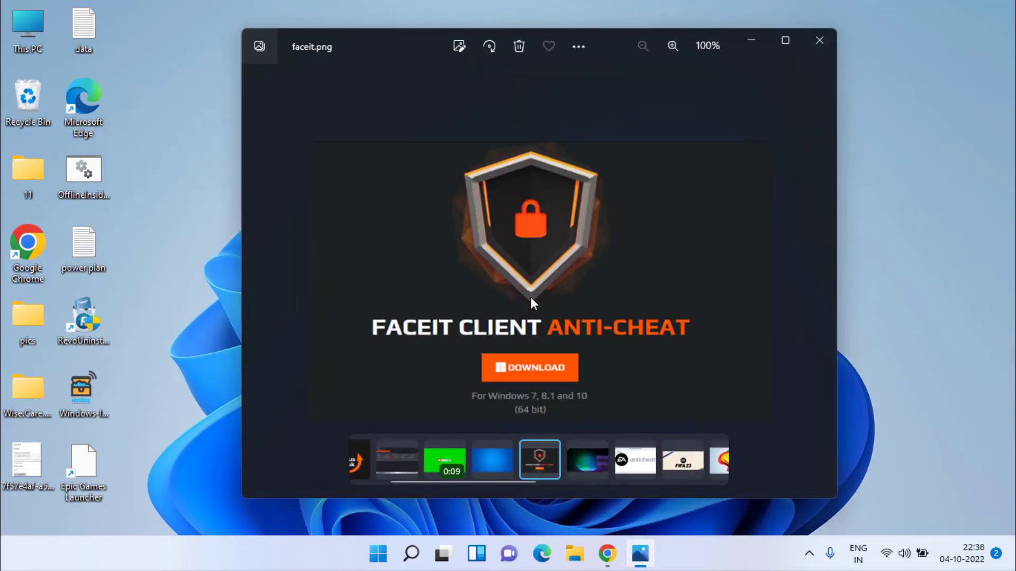
mouse_move(378, 349)
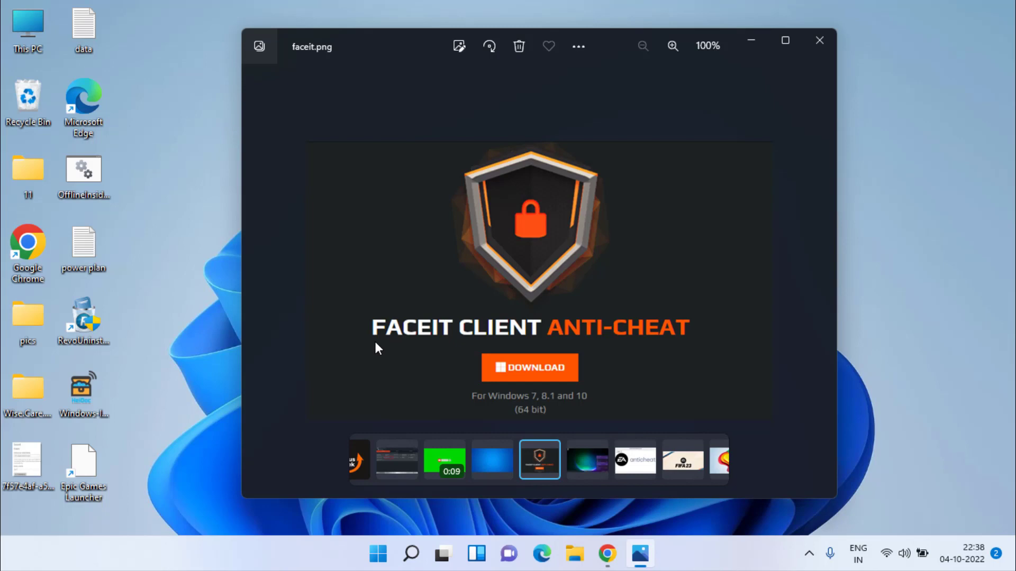
mouse_move(761, 304)
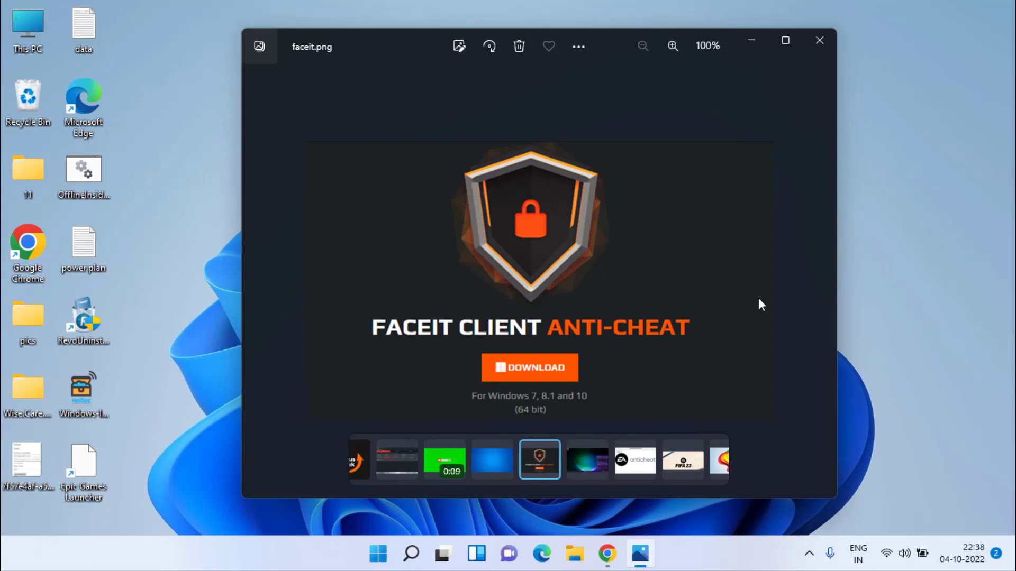
mouse_move(97, 152)
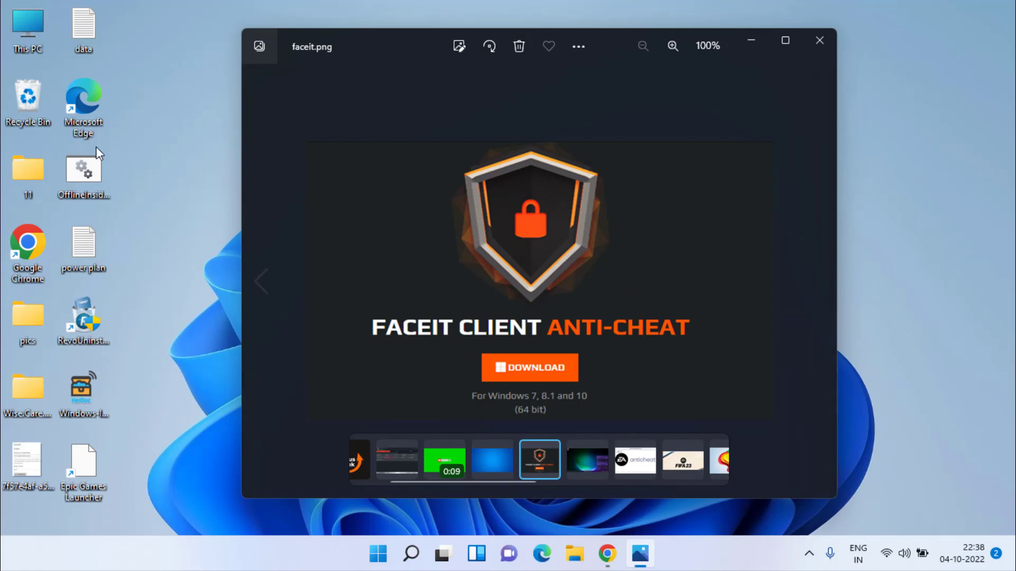
mouse_move(299, 200)
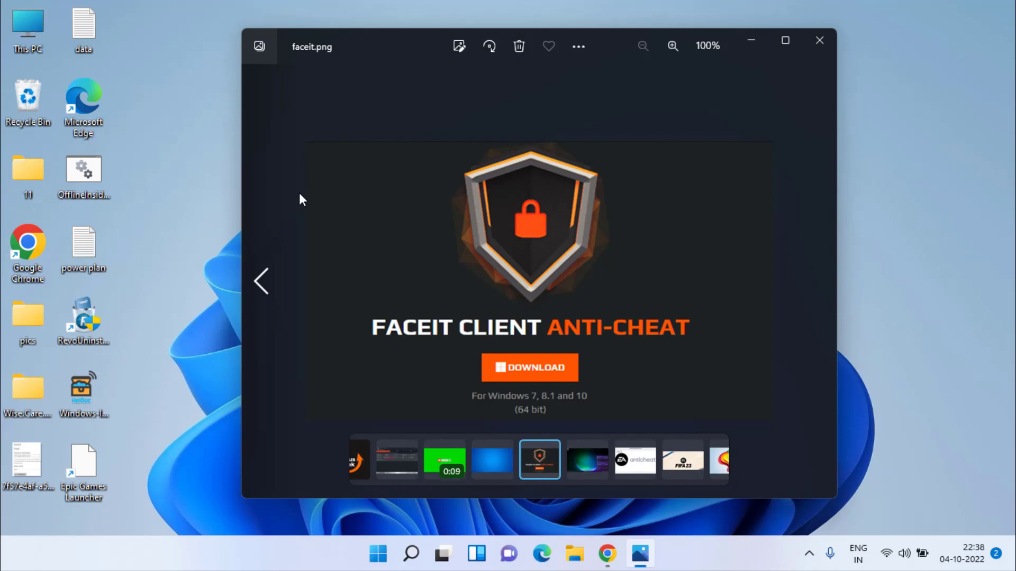
mouse_move(579, 270)
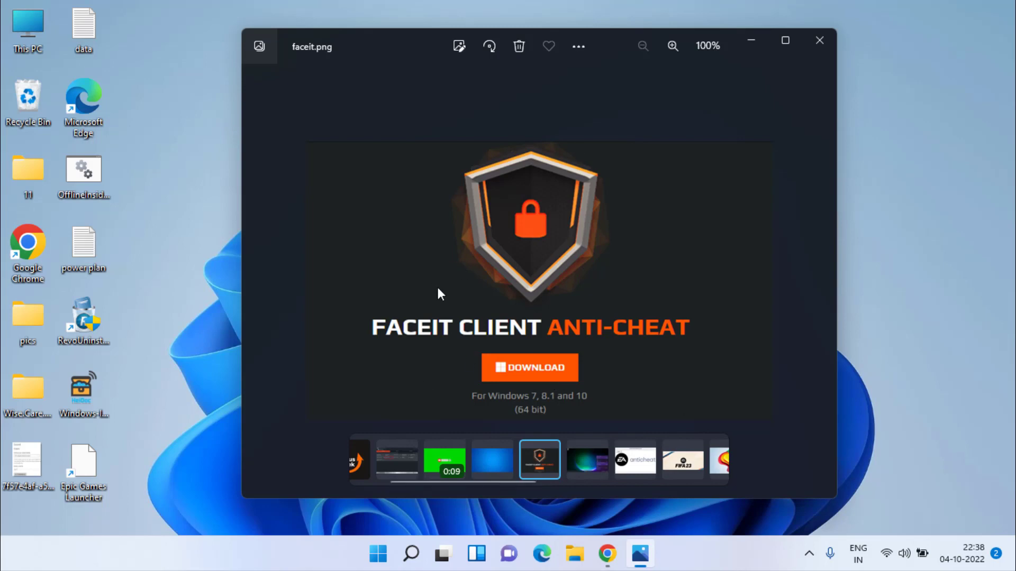
mouse_move(620, 259)
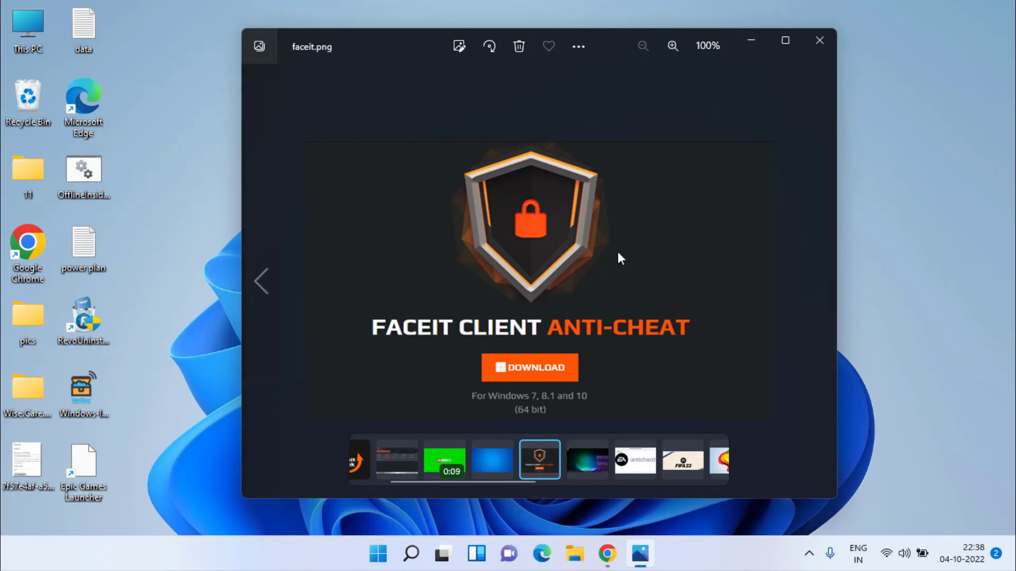
mouse_move(847, 31)
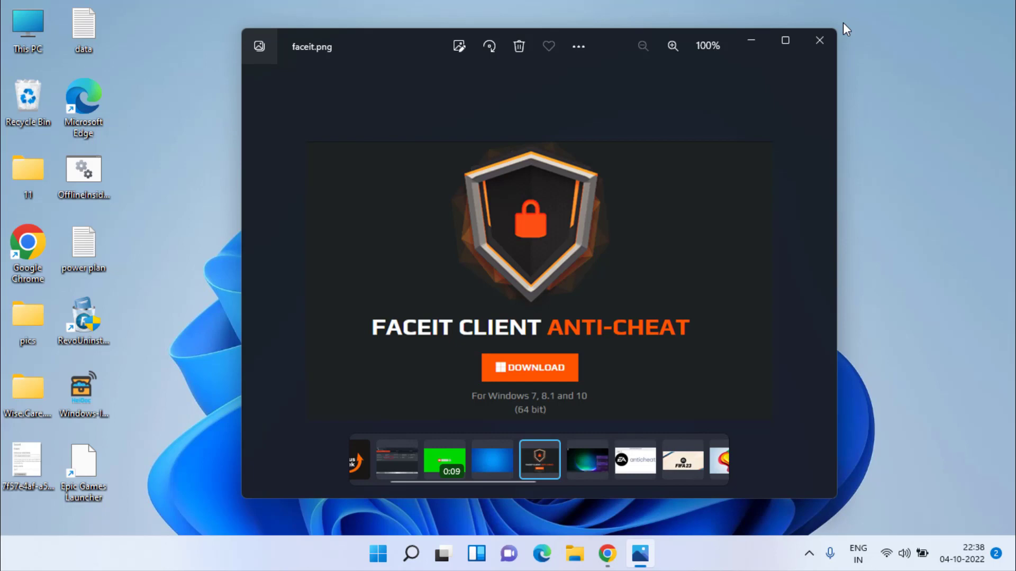
click(819, 39)
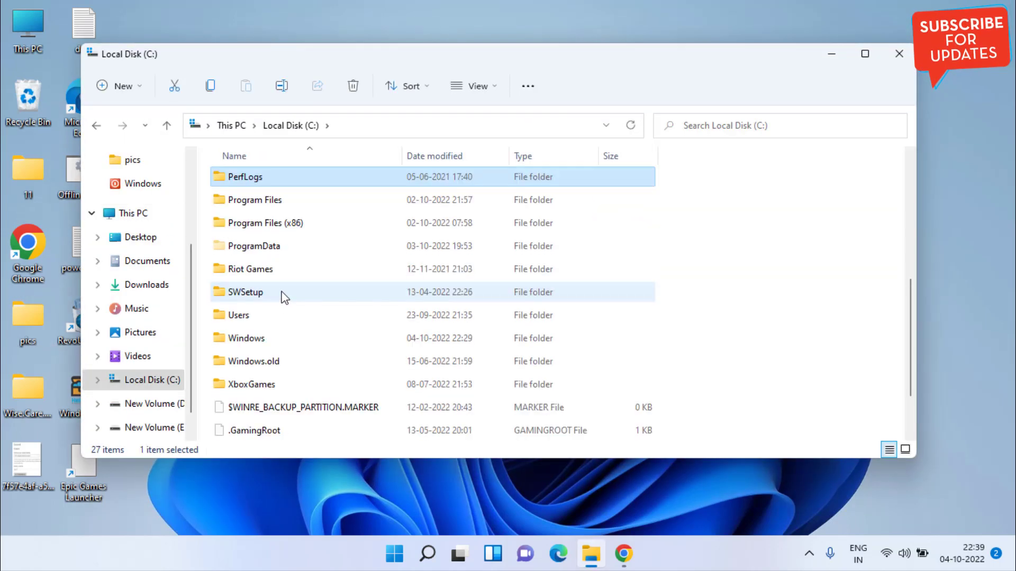
Step: Navigate to C:\Program Files\EA\AC and launch EAAntiCheat.Installer
double_click(255, 200)
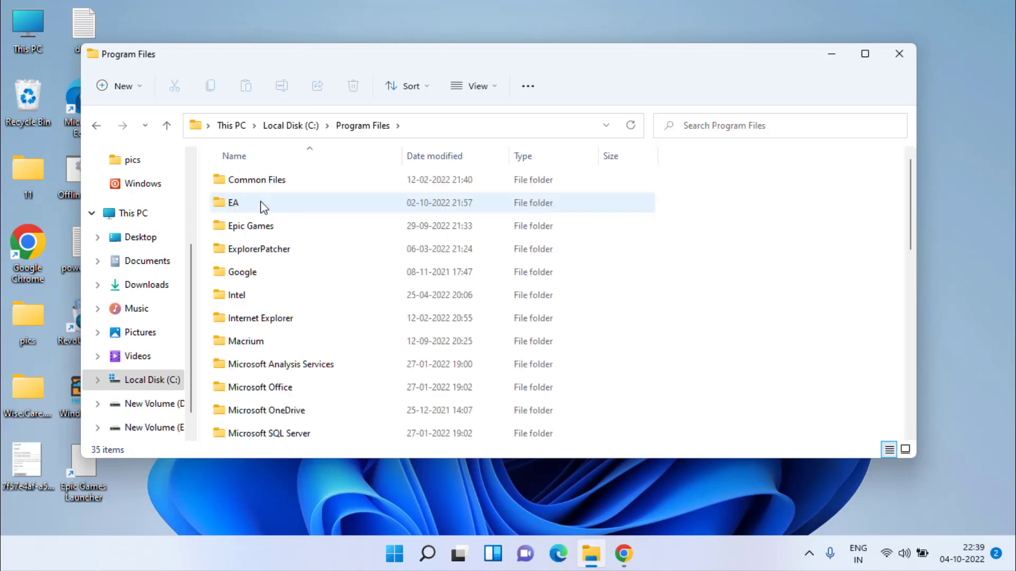
double_click(233, 203)
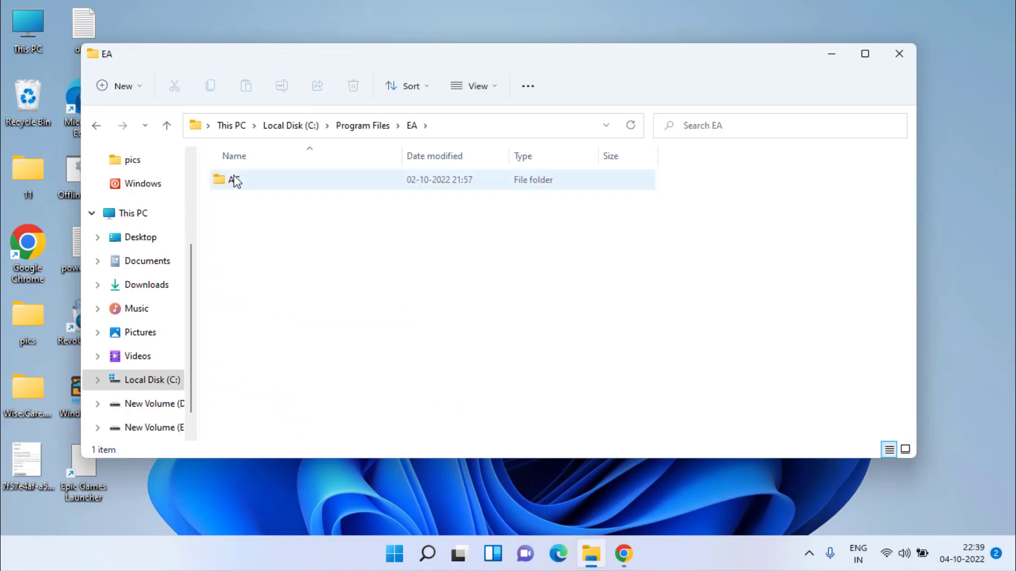
double_click(231, 180)
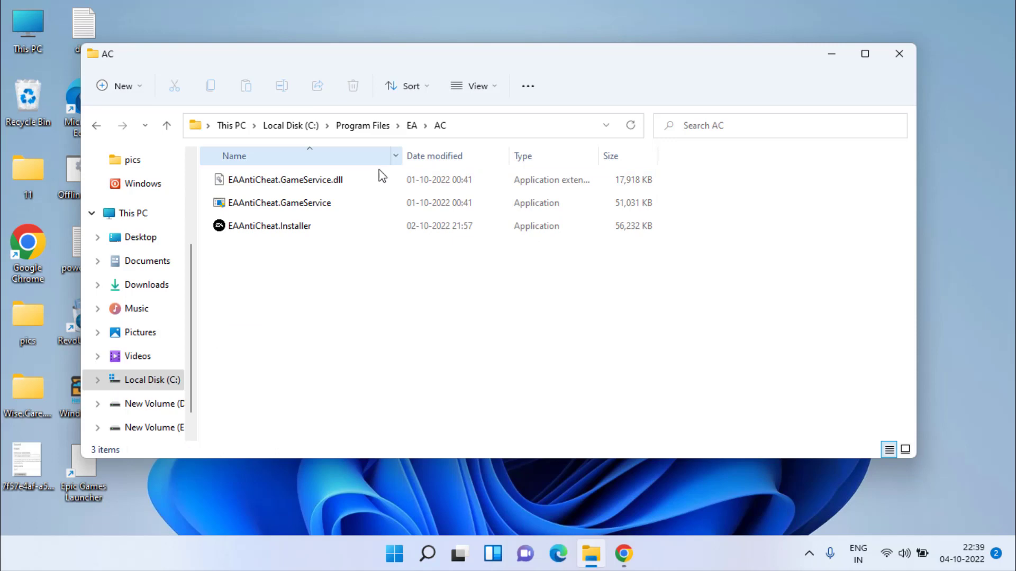
click(269, 225)
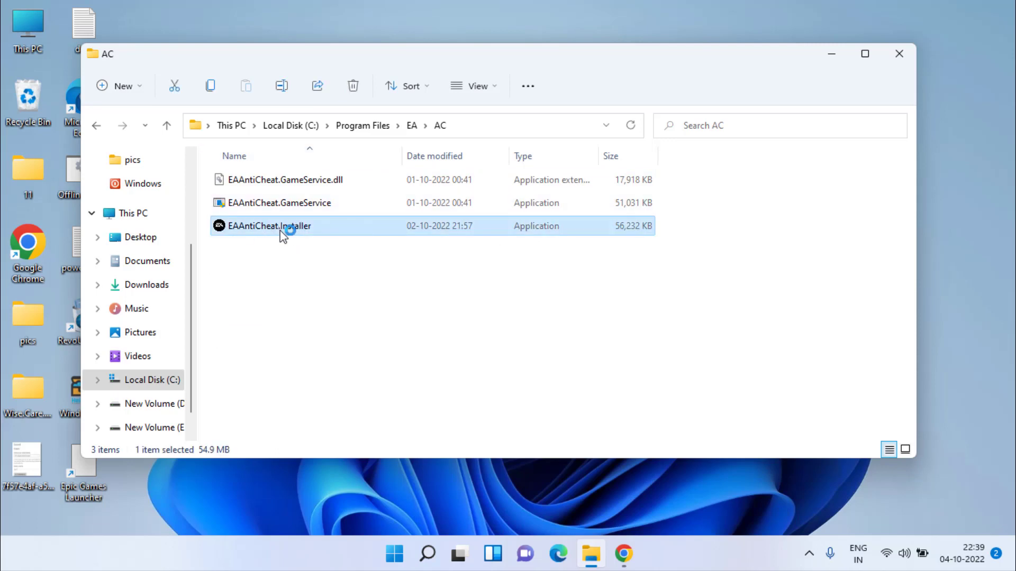
double_click(269, 225)
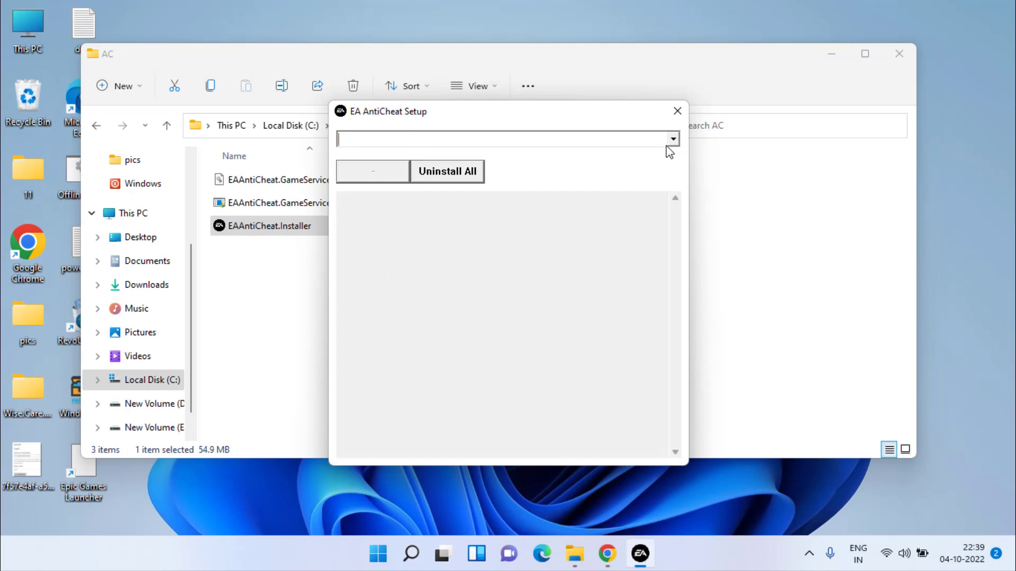
Step: Uninstall EA anticheat from the (Installed) FIFA 23 entry and close the setup window
click(507, 138)
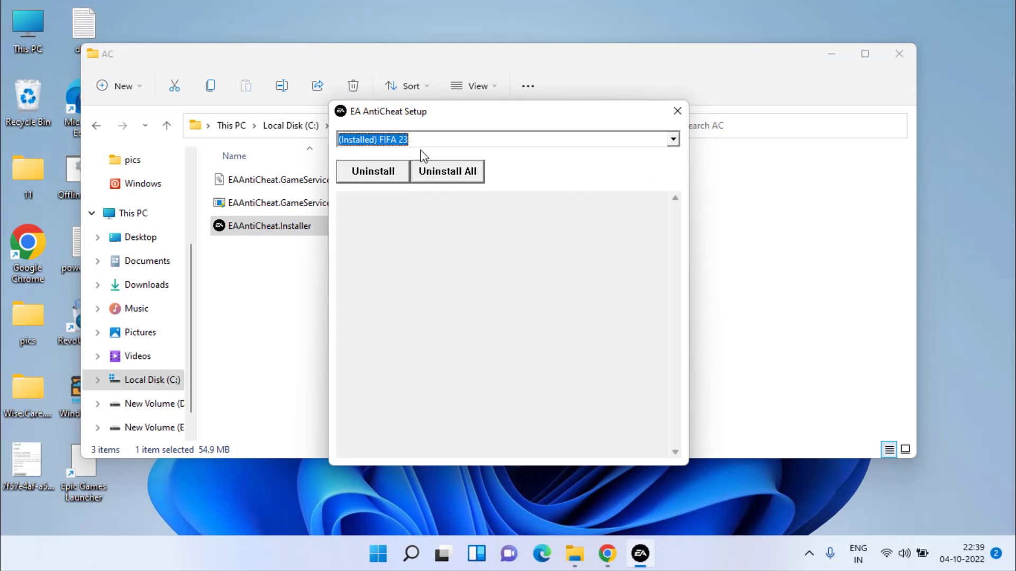
click(373, 171)
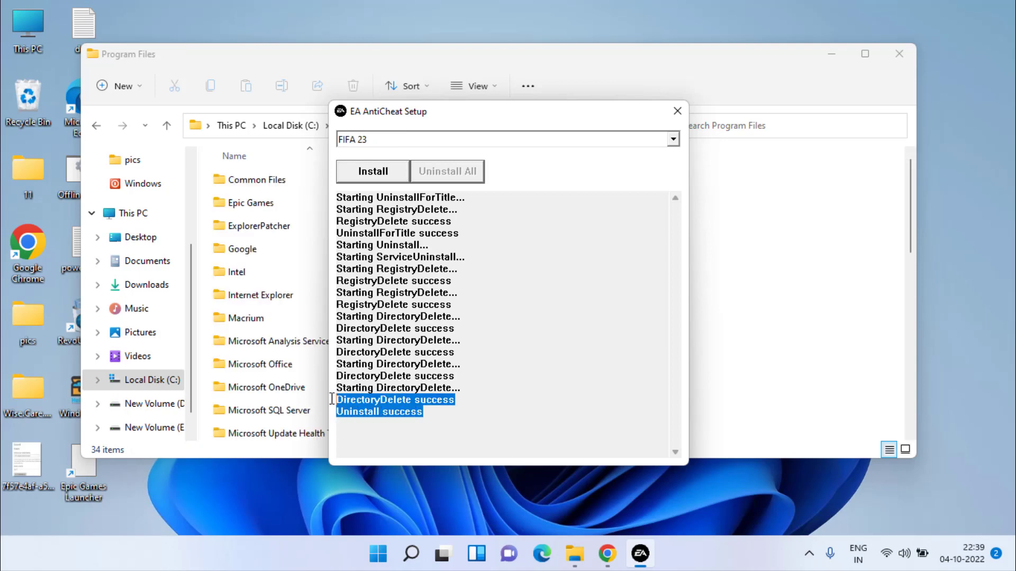
mouse_move(677, 111)
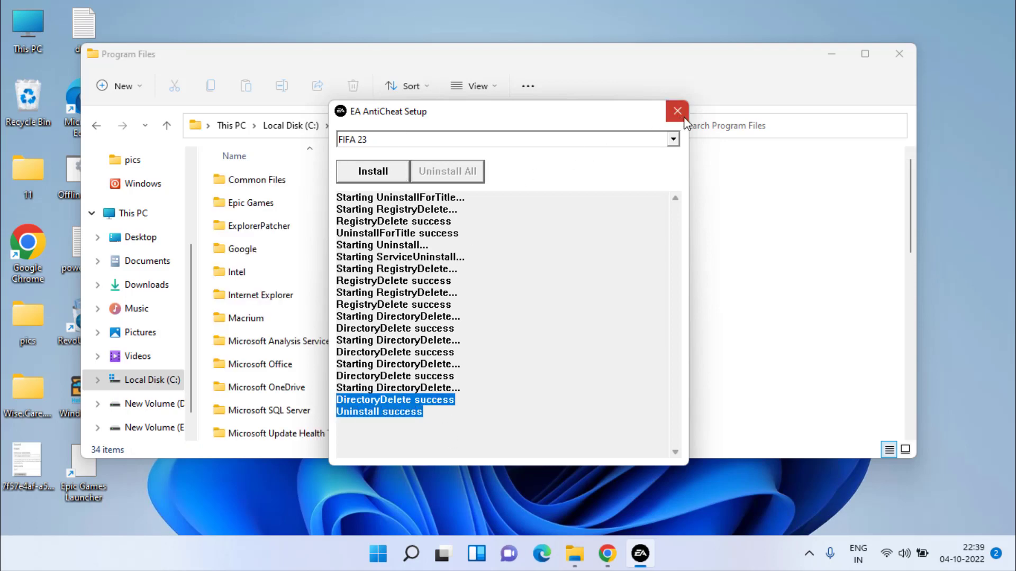
click(676, 111)
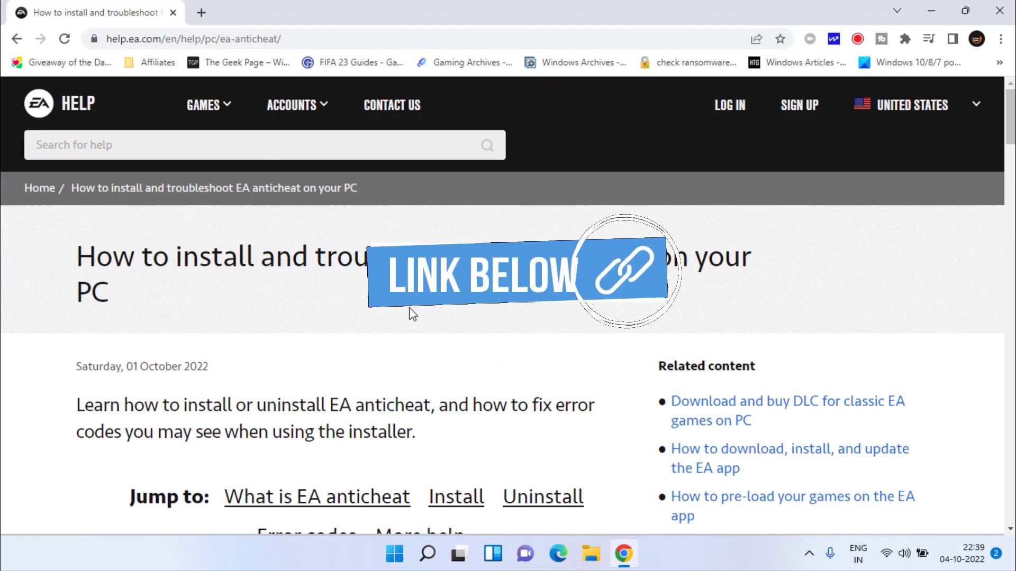
Step: Download EAAntiCheat.Installer.exe from EA's help page and save it to the Desktop
scroll(down, 3)
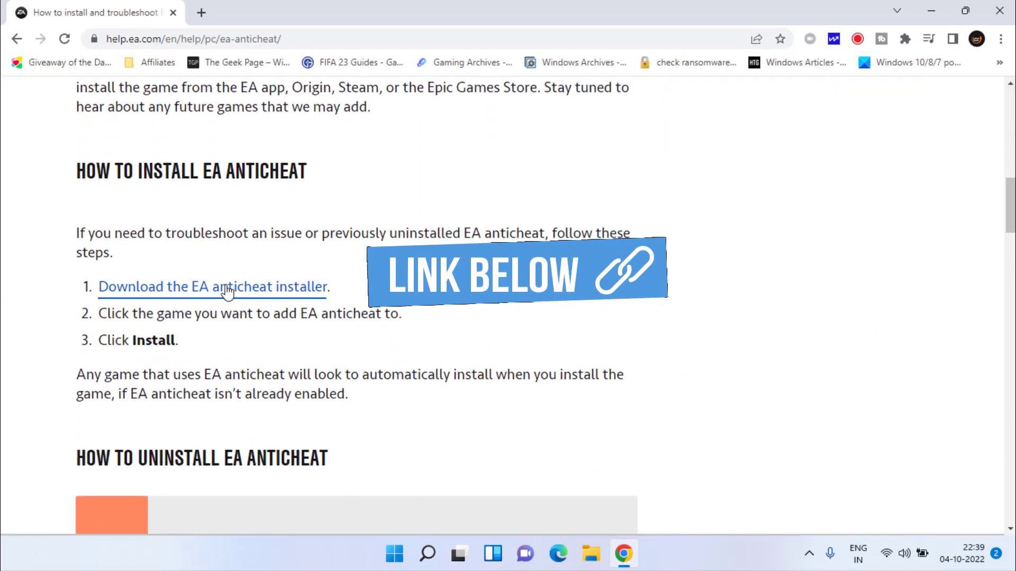
click(211, 287)
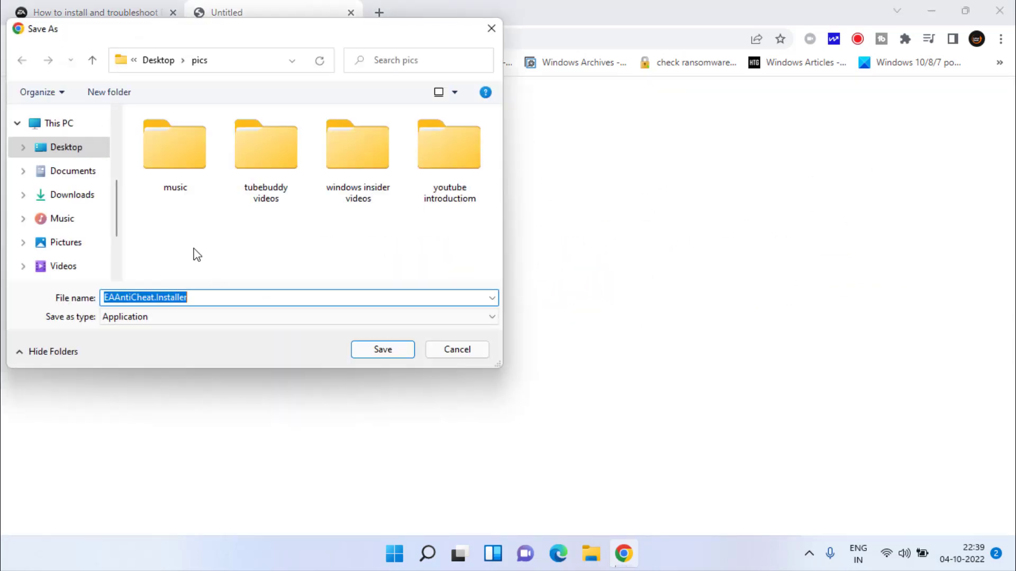
click(92, 59)
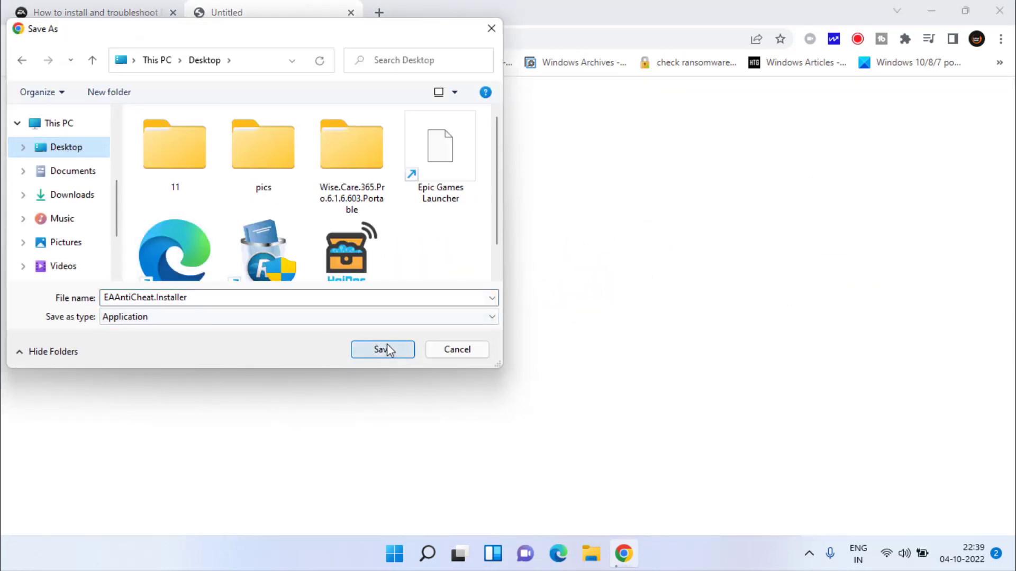
click(382, 350)
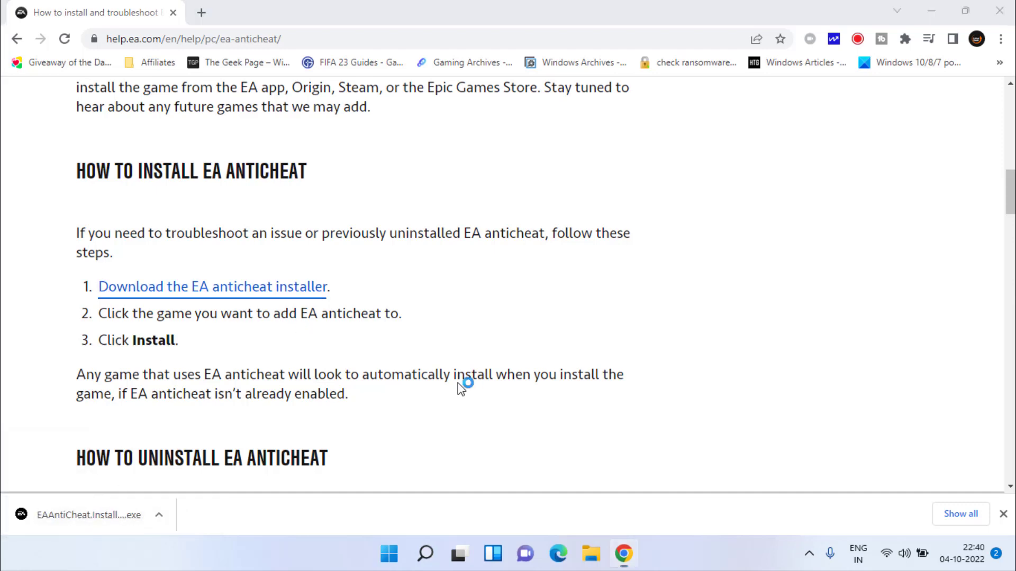
Step: Run the downloaded installer, install anticheat for FIFA 23, and close the setup window
click(82, 514)
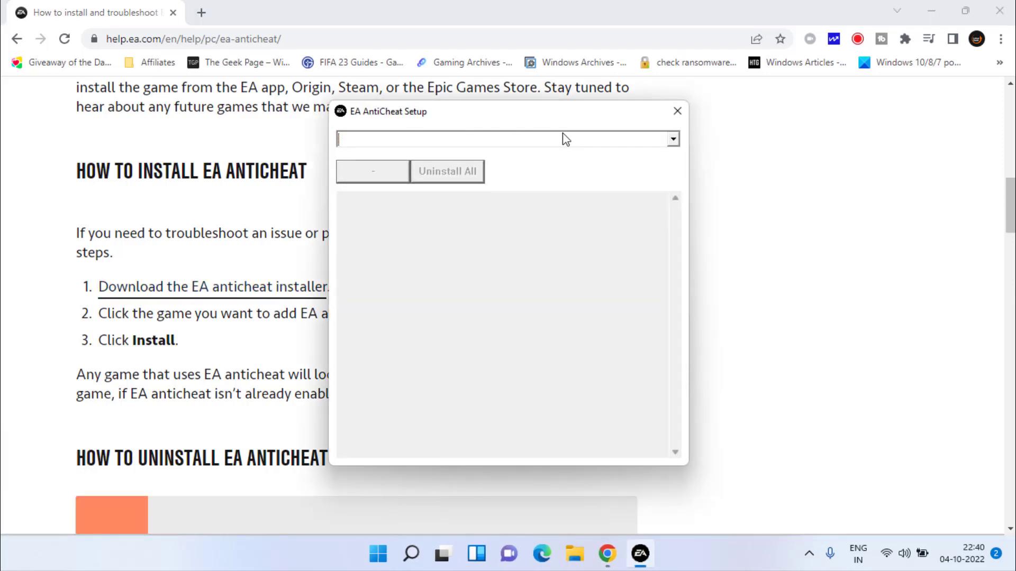
click(671, 138)
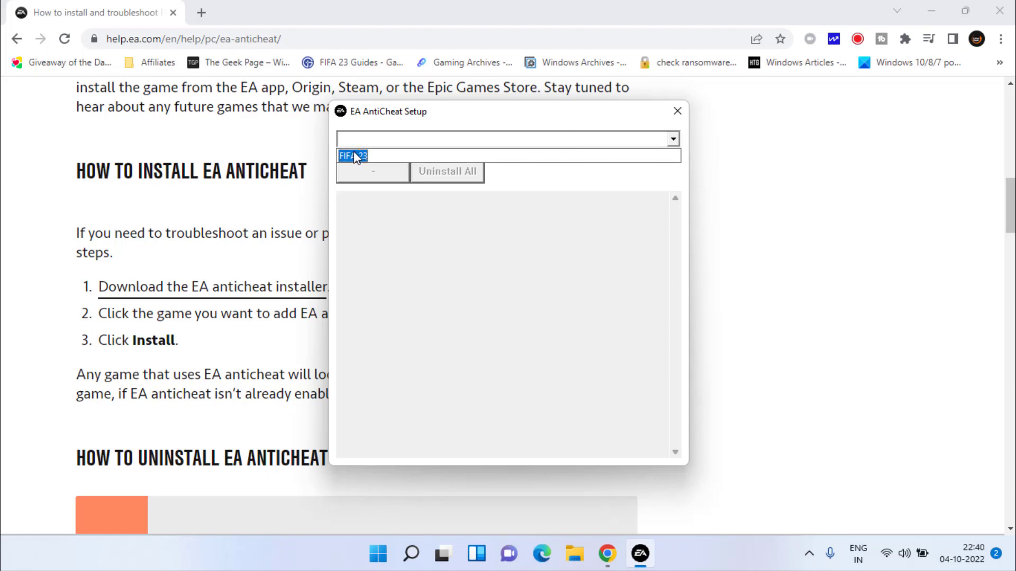
click(354, 156)
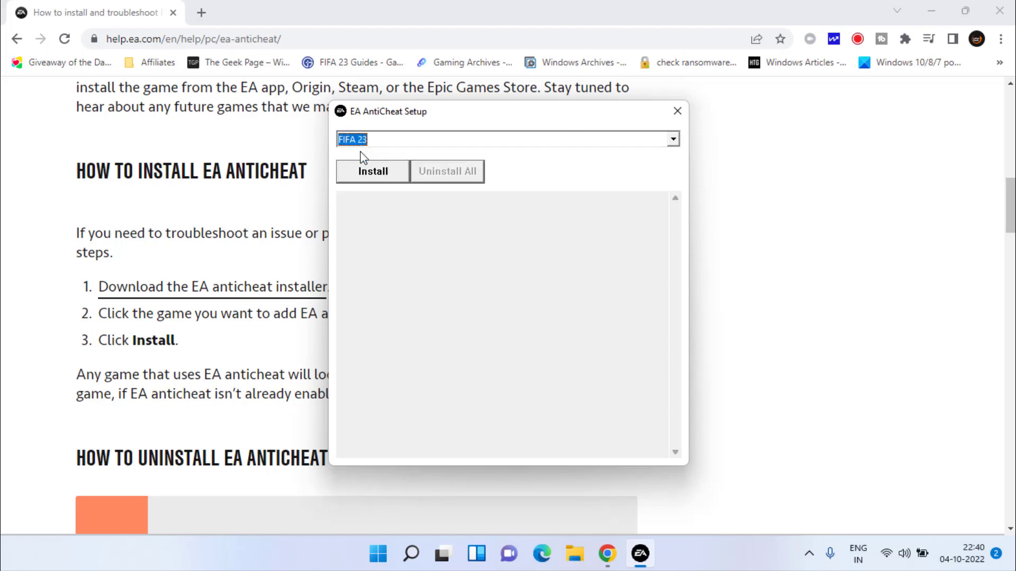
click(373, 171)
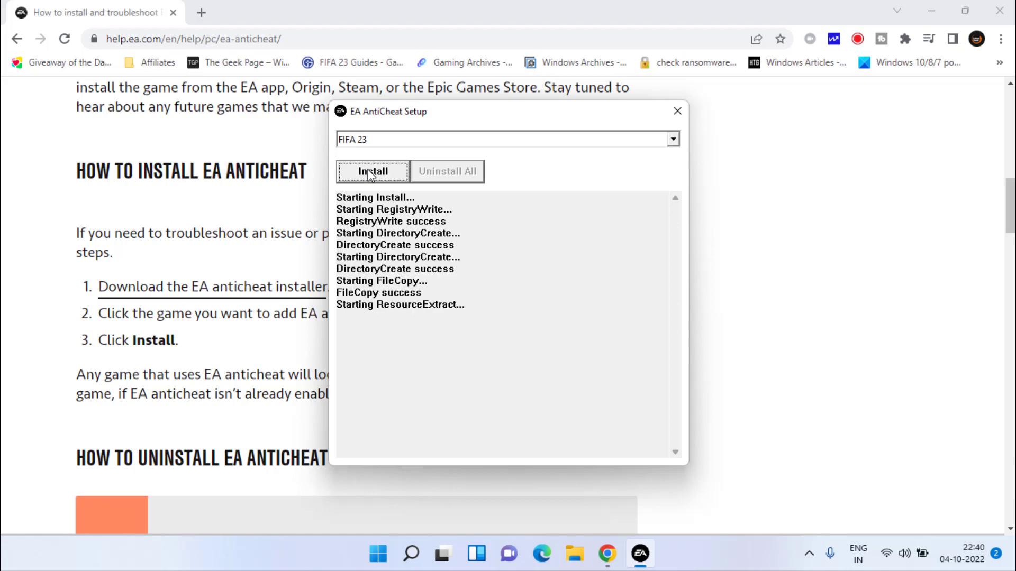
mouse_move(364, 163)
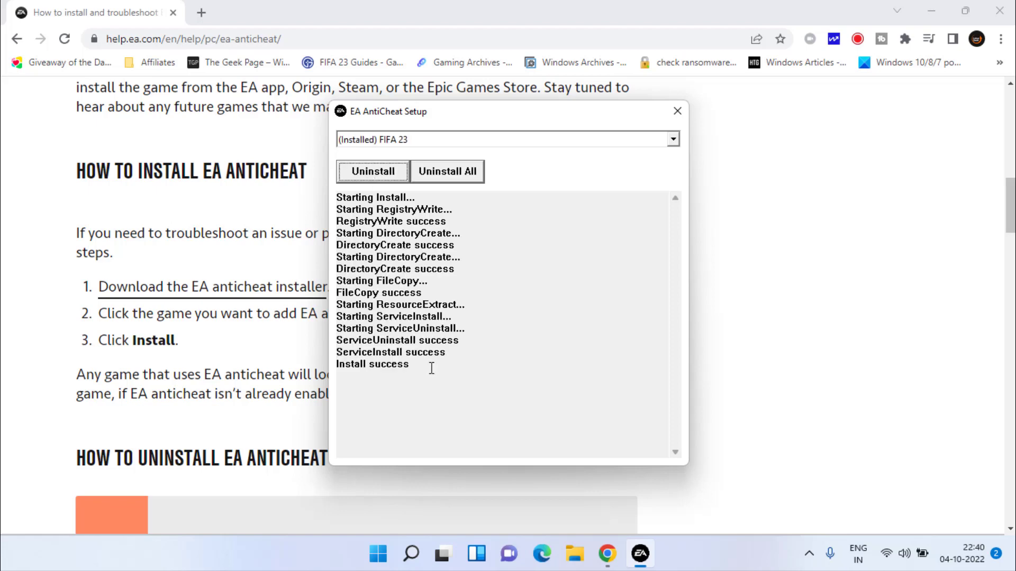
mouse_move(650, 133)
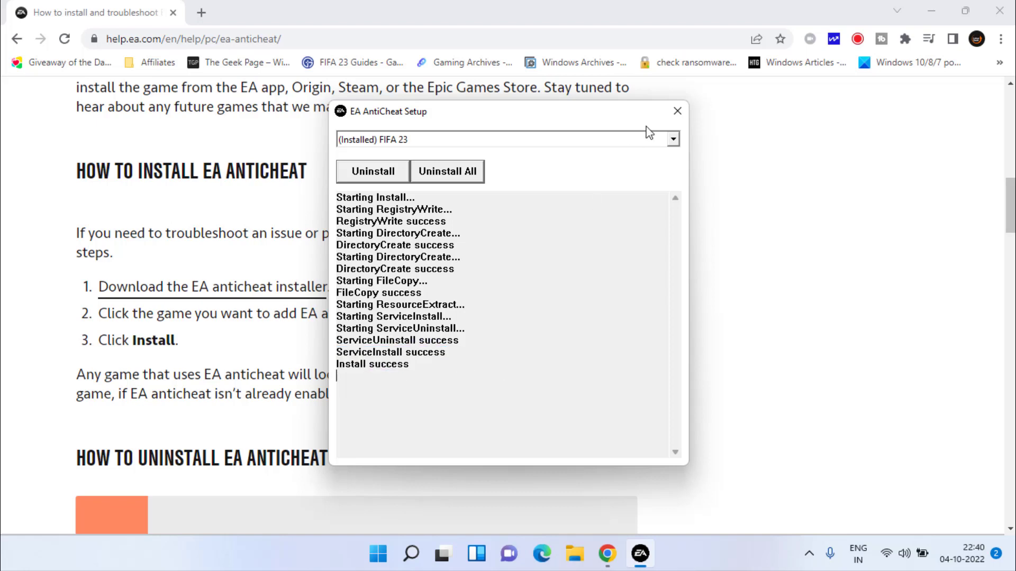
click(931, 12)
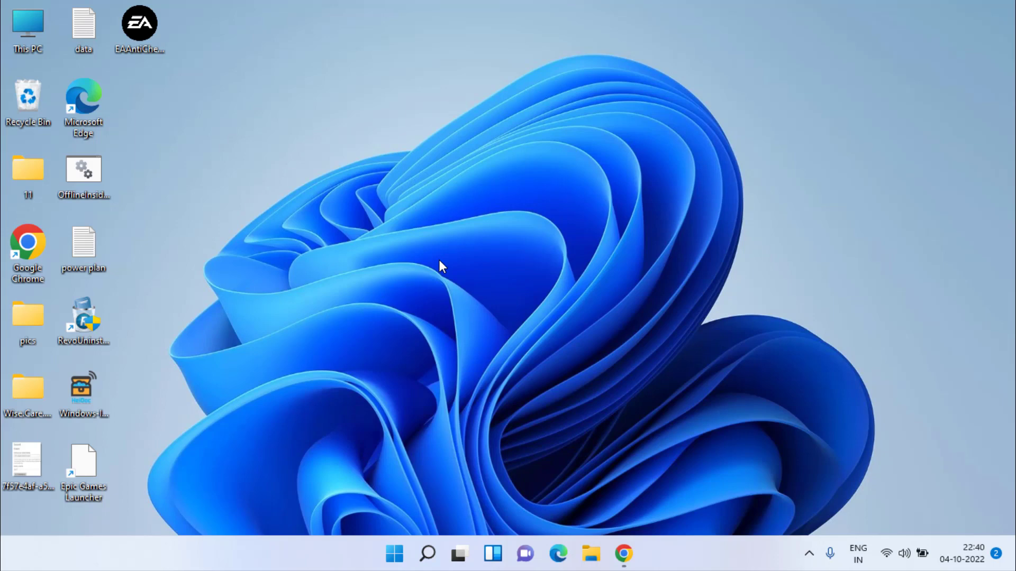
Step: Search Windows for 'control panel' to open Control Panel
text(contr)
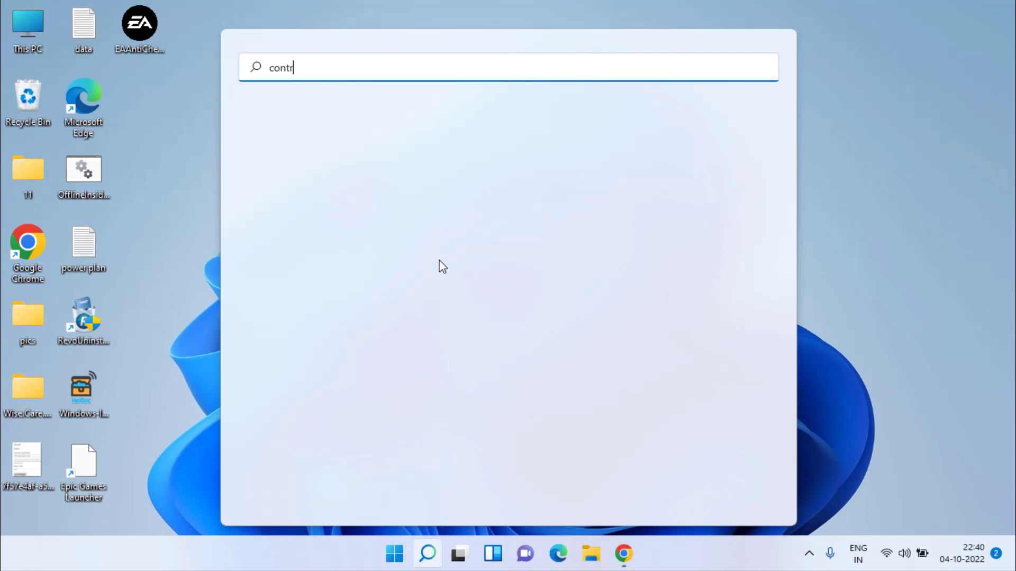
text(ol panel)
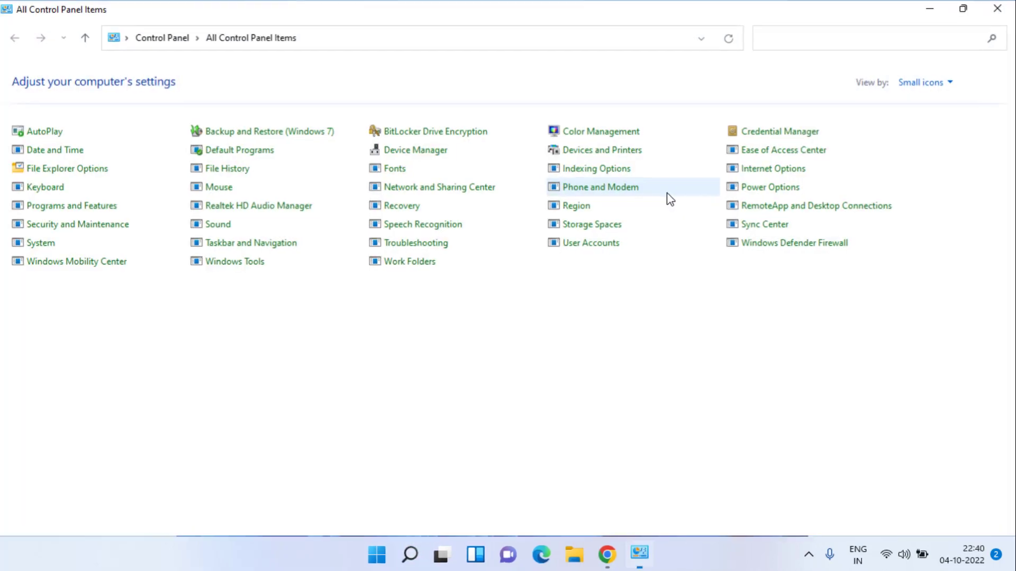
Step: Switch Control Panel to Small icons view and open Power Options
click(921, 83)
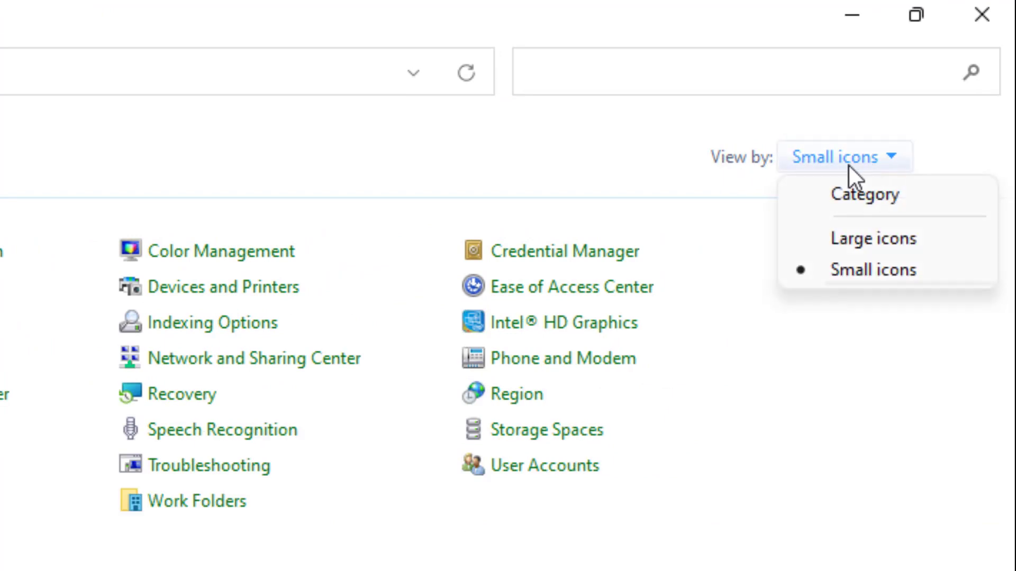
click(873, 270)
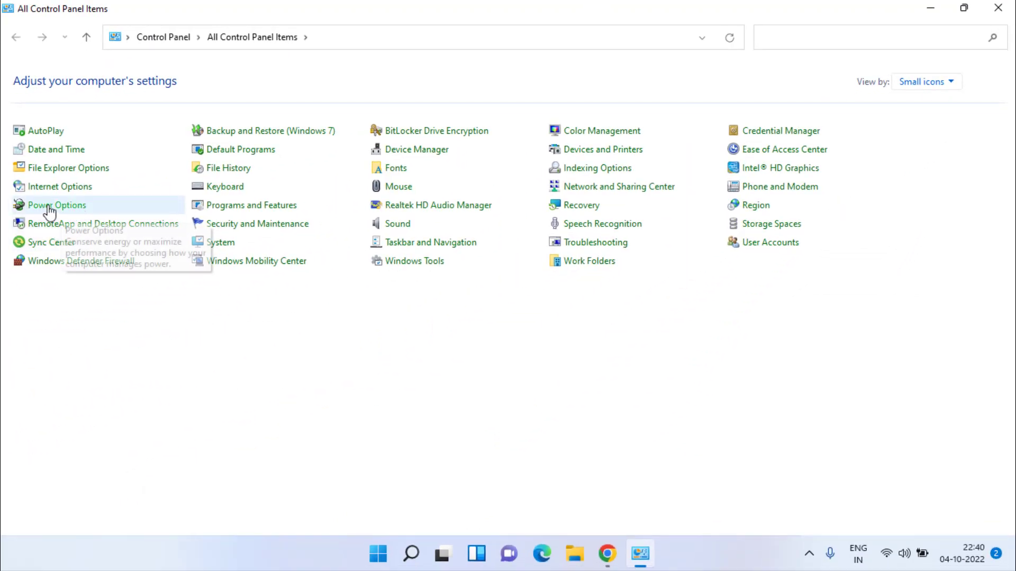
click(56, 204)
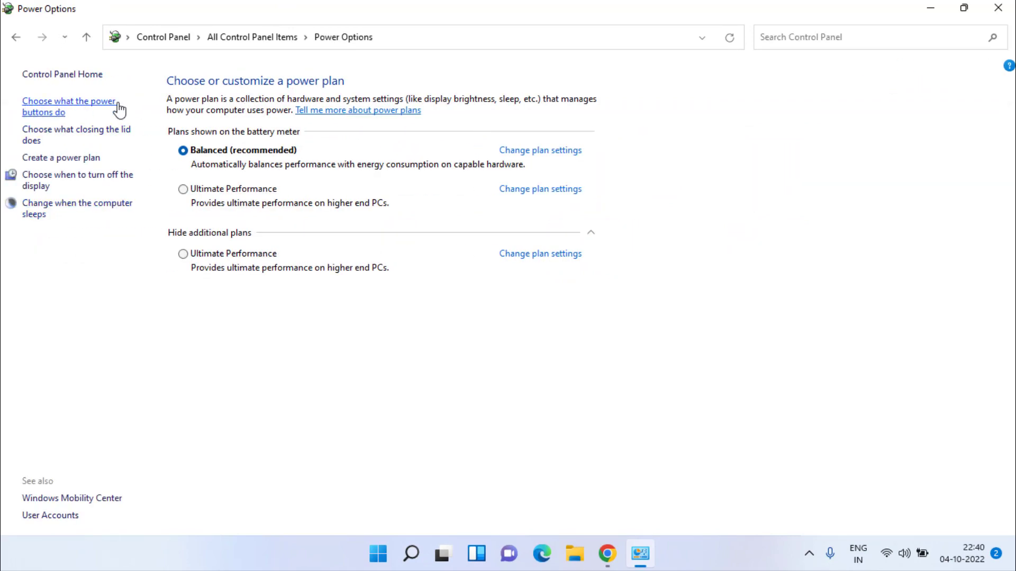
Step: Unlock the power button settings and clear the Turn on fast startup checkbox
click(70, 106)
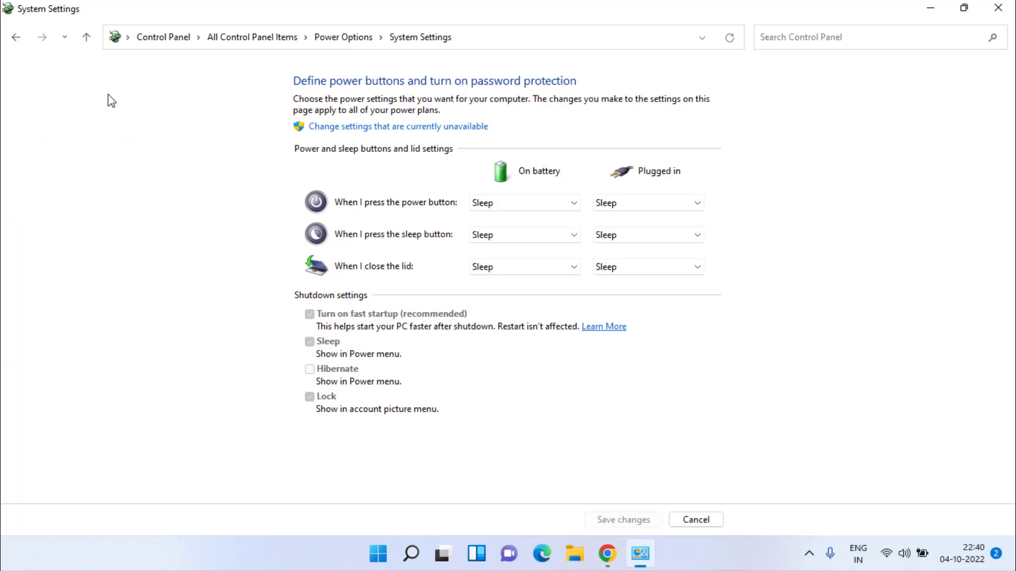
mouse_move(374, 128)
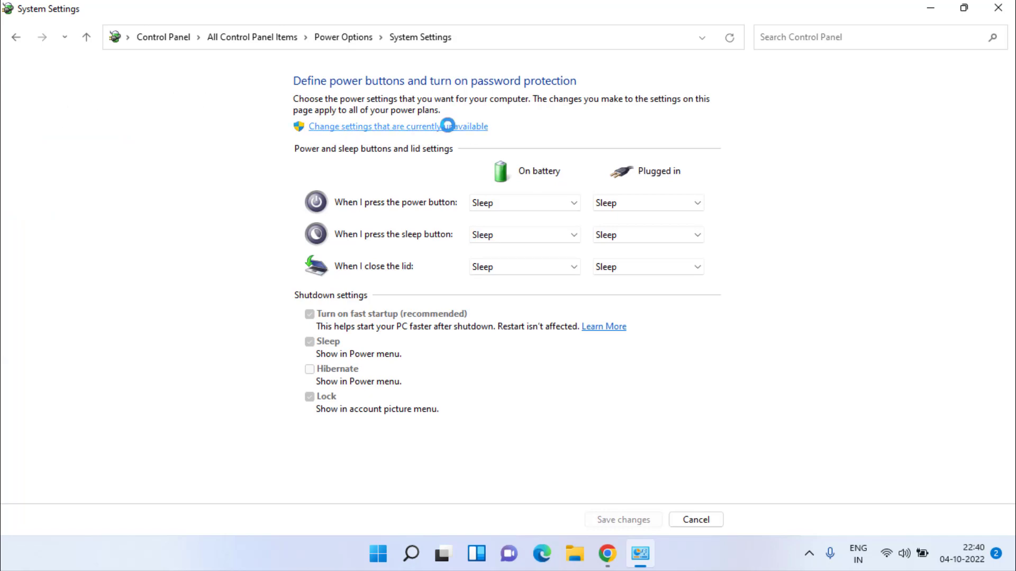
click(372, 125)
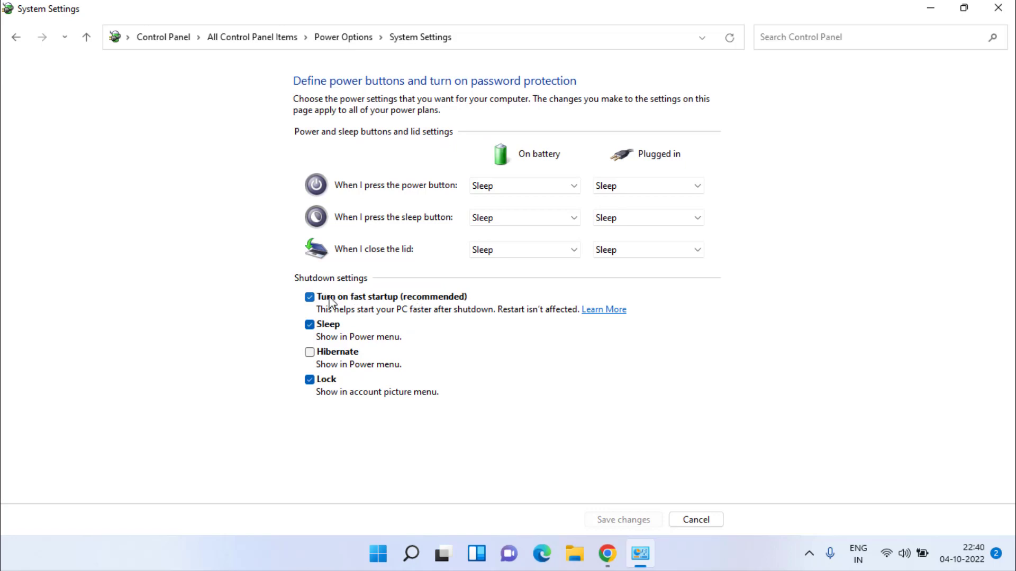
click(310, 296)
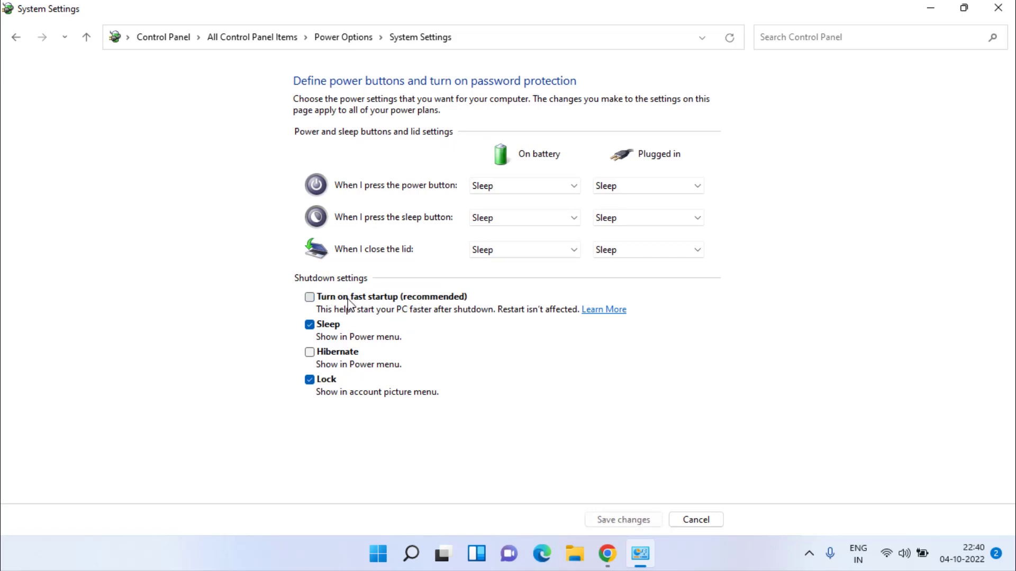